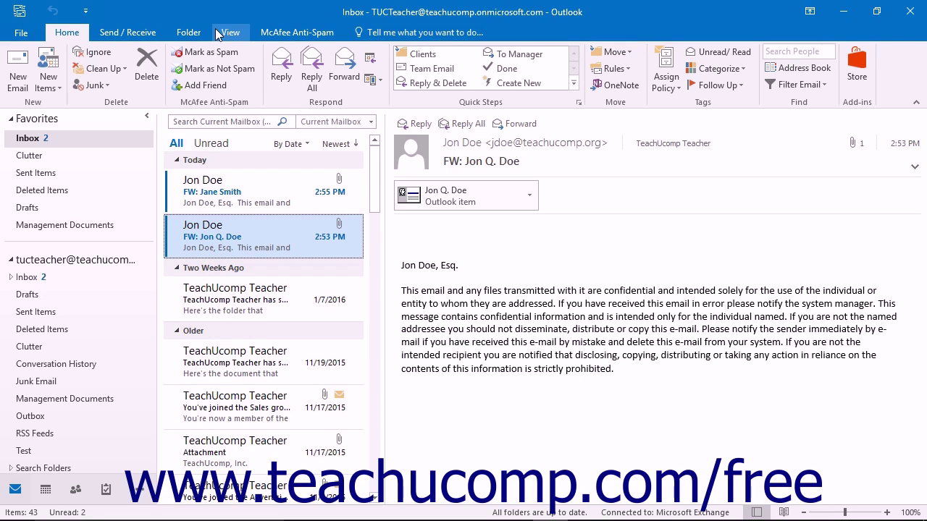
mouse_move(188, 32)
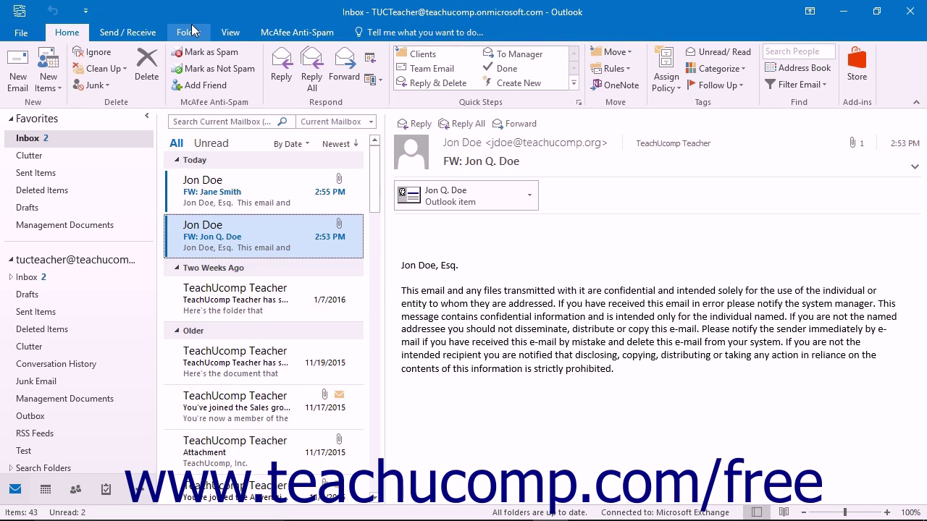
mouse_move(86, 10)
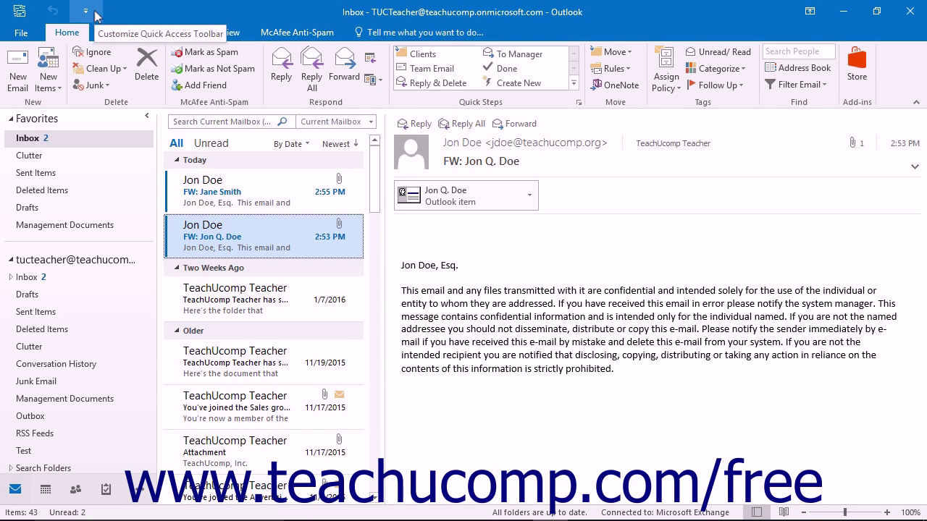
Open the Customize Quick Access Toolbar list to find the Touch/Mouse Mode command.
left_click(94, 13)
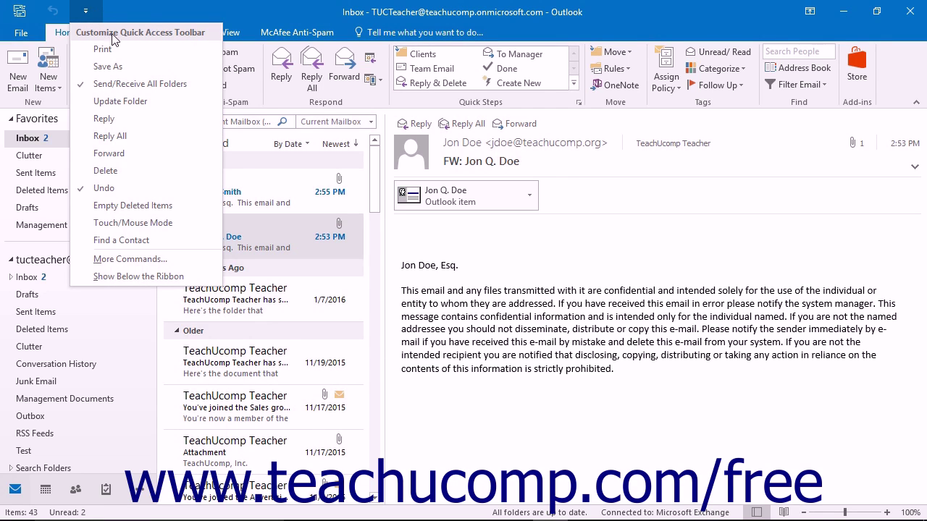
mouse_move(133, 222)
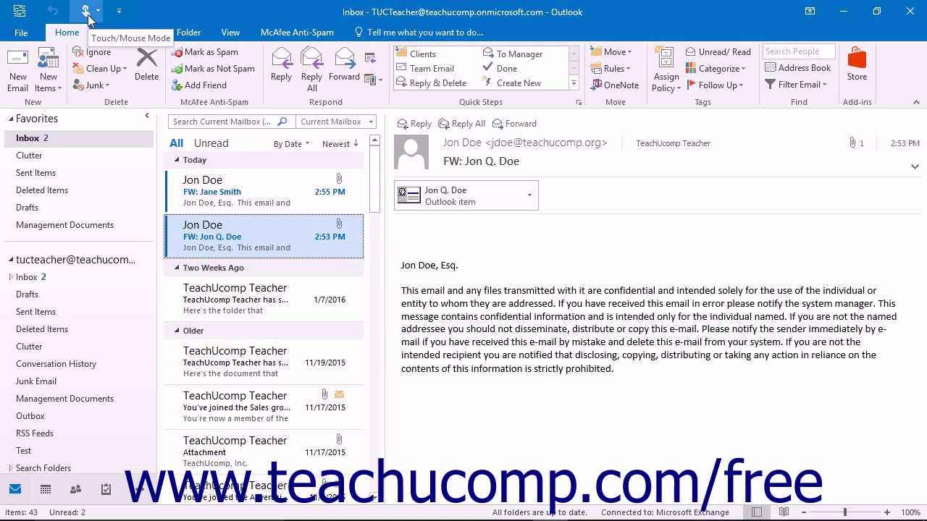
Bring up the Touch/Mouse Mode spacing choices from the Quick Access Toolbar.
left_click(87, 11)
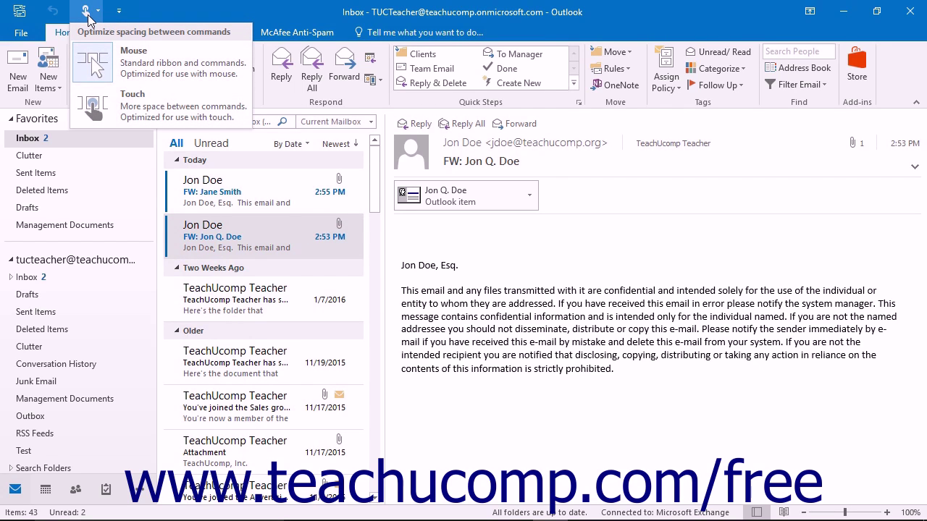
mouse_move(145, 101)
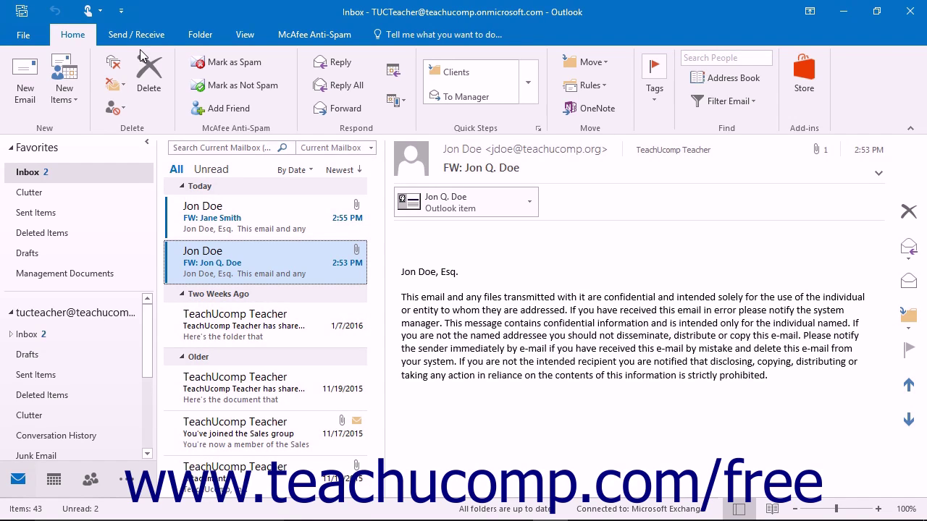
Open the Touch/Mouse Mode choices to return to standard Mouse spacing.
left_click(87, 10)
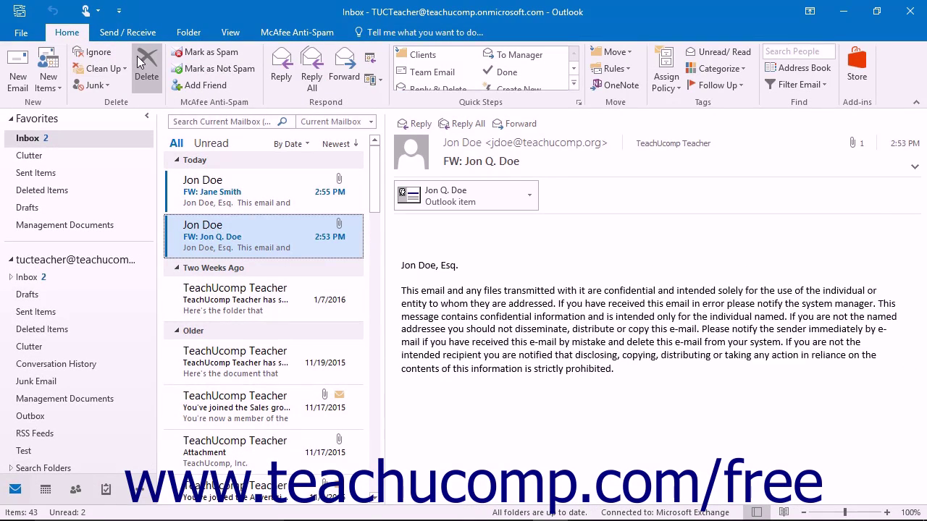
mouse_move(147, 66)
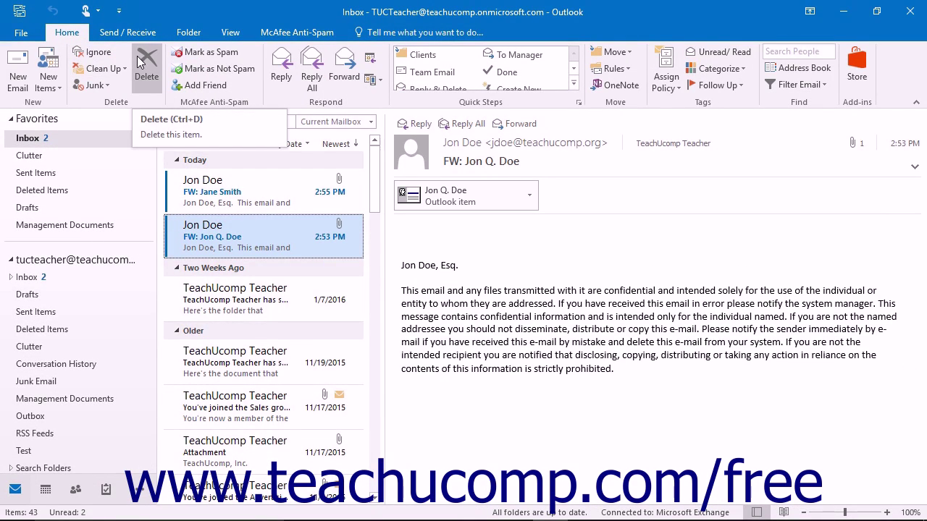